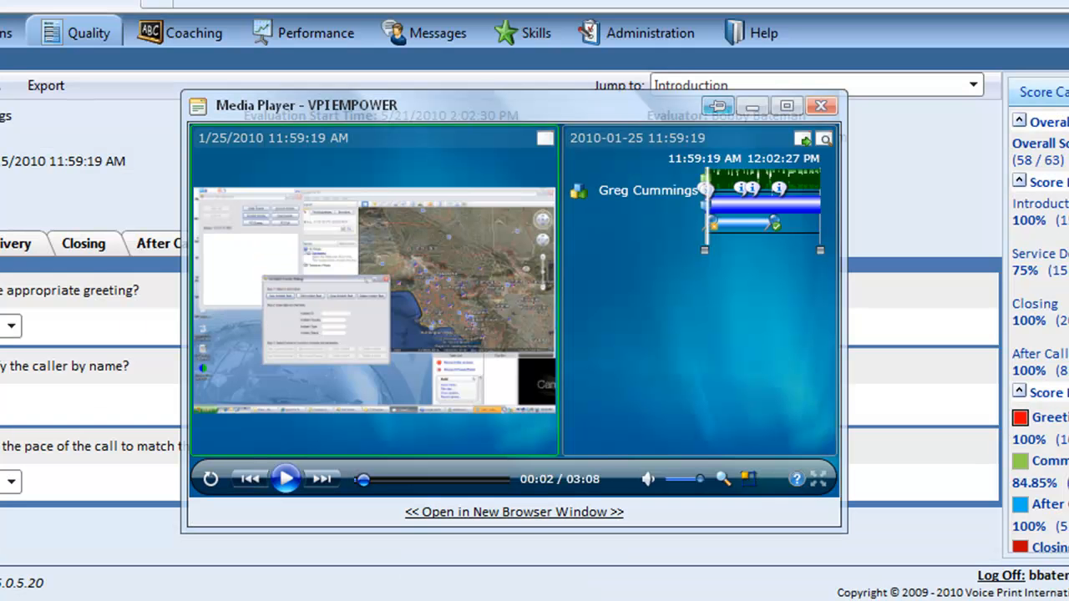
Minimize and close the call recording Media Player to reveal the evaluation form
left_click(750, 105)
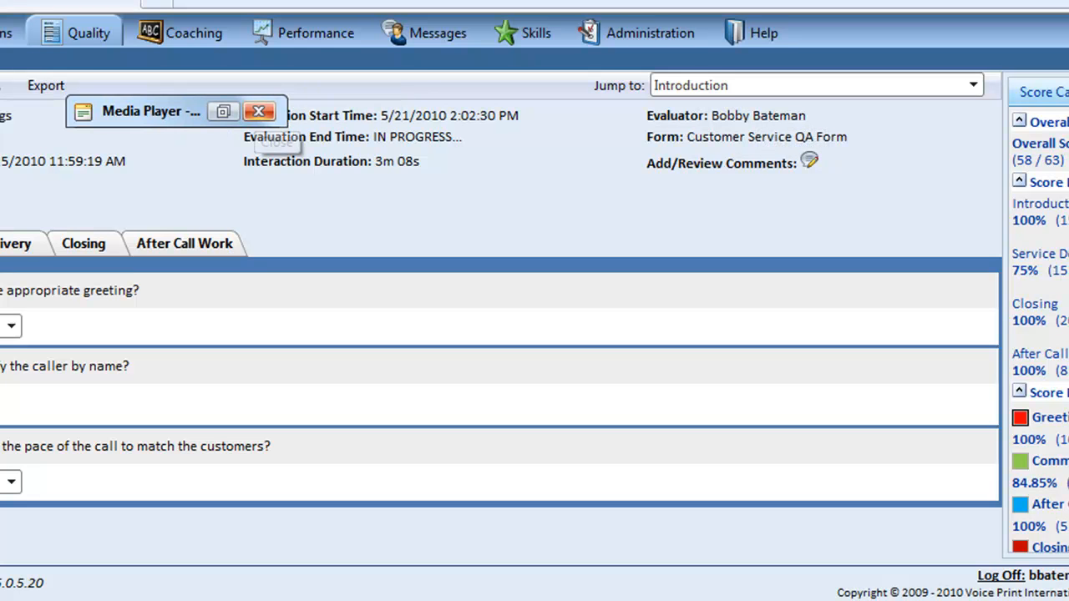
left_click(259, 111)
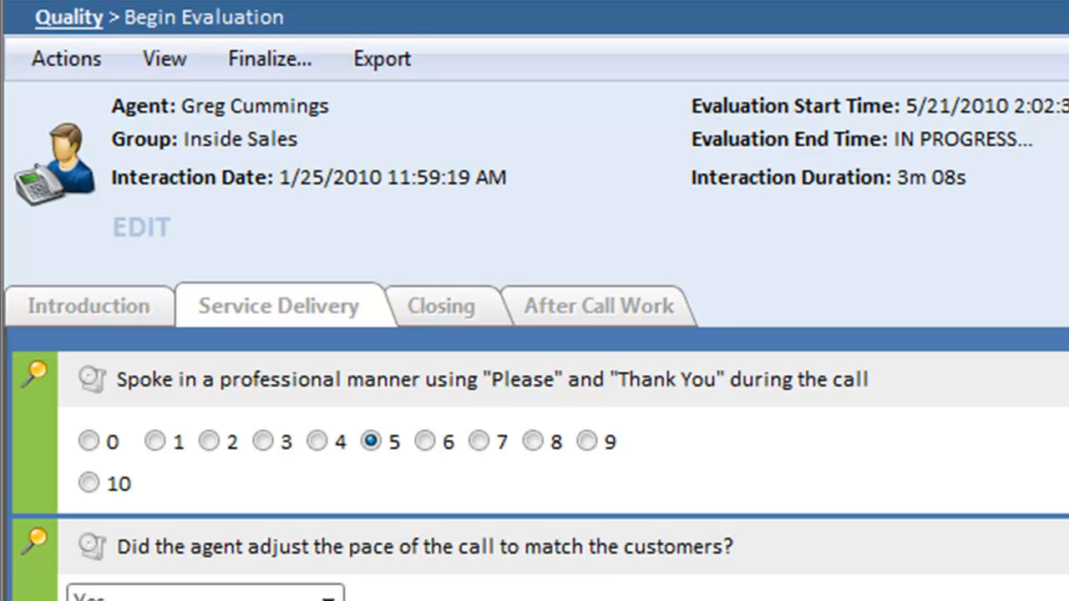
Review the After Call Work questions, then return to the Introduction section
left_click(598, 306)
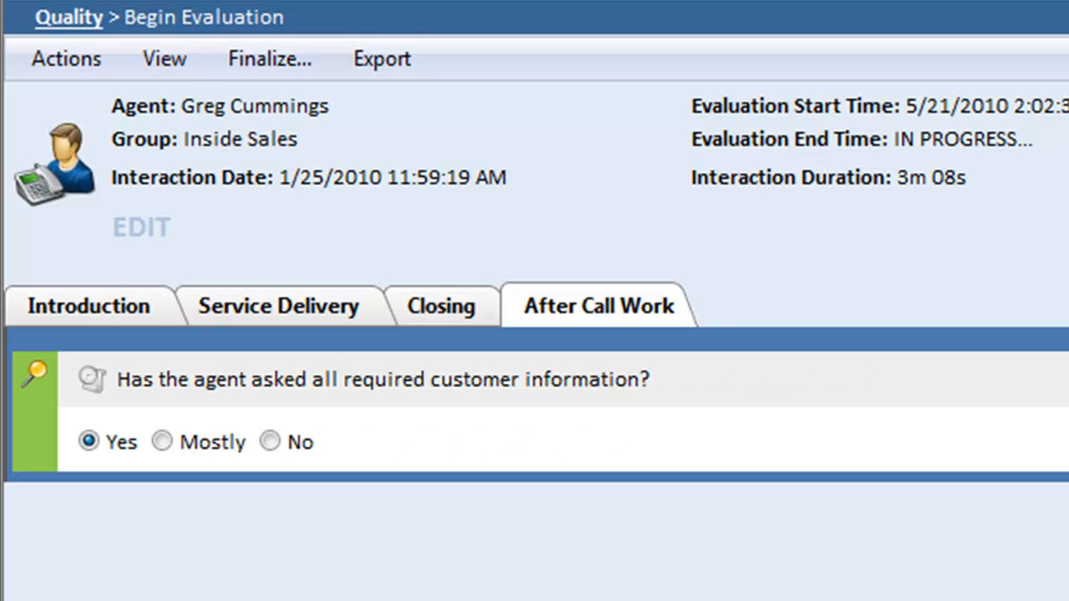
left_click(87, 305)
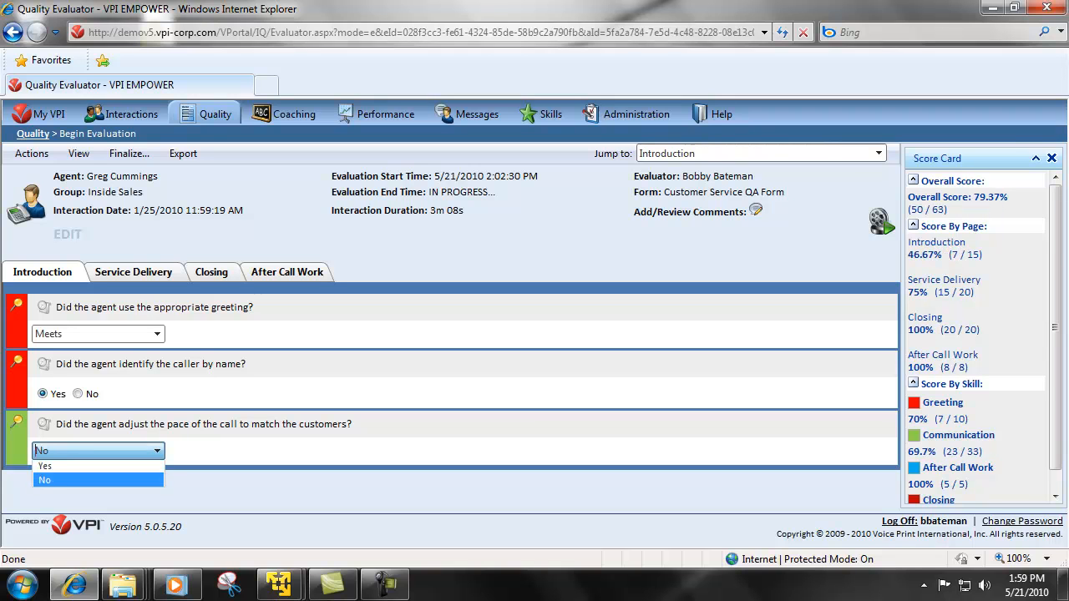
Set call pace to Yes and try Exceeds and Does Not Meet greeting ratings and caller-name answers
left_click(44, 466)
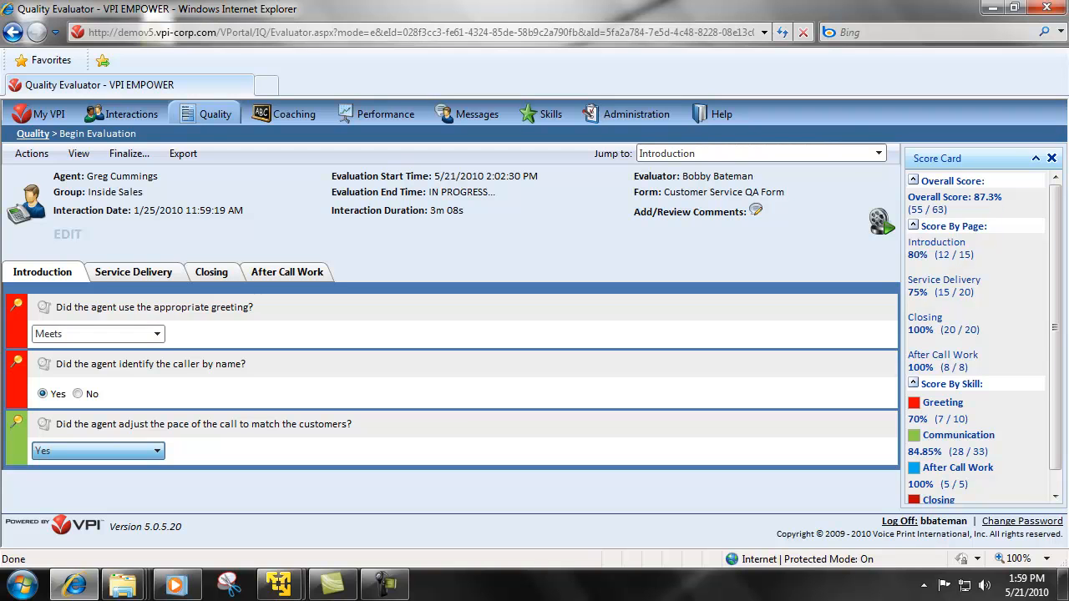
left_click(155, 333)
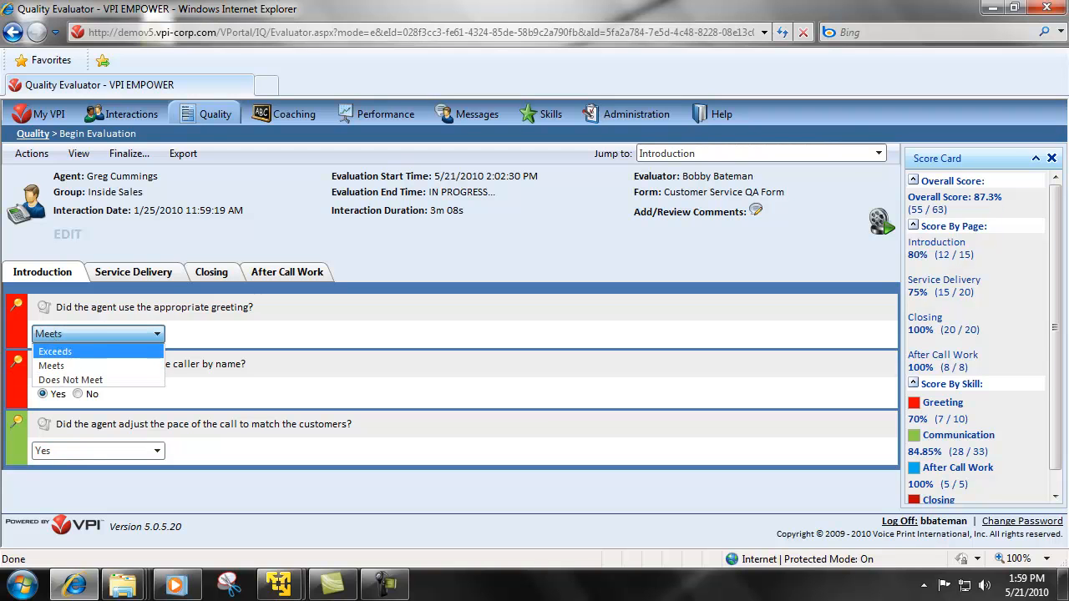
left_click(54, 351)
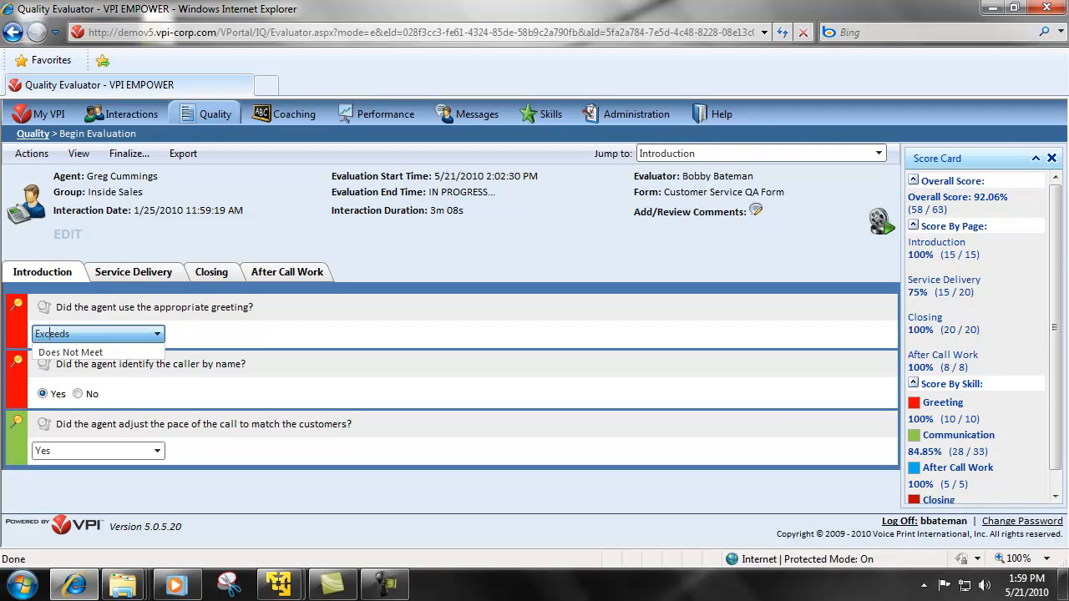
left_click(70, 352)
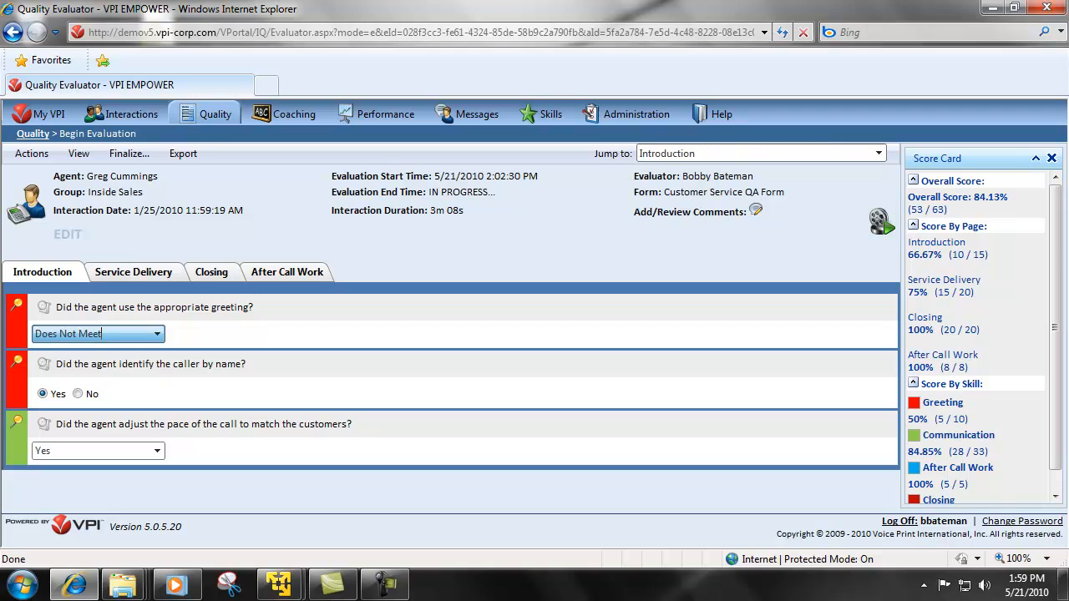
left_click(76, 394)
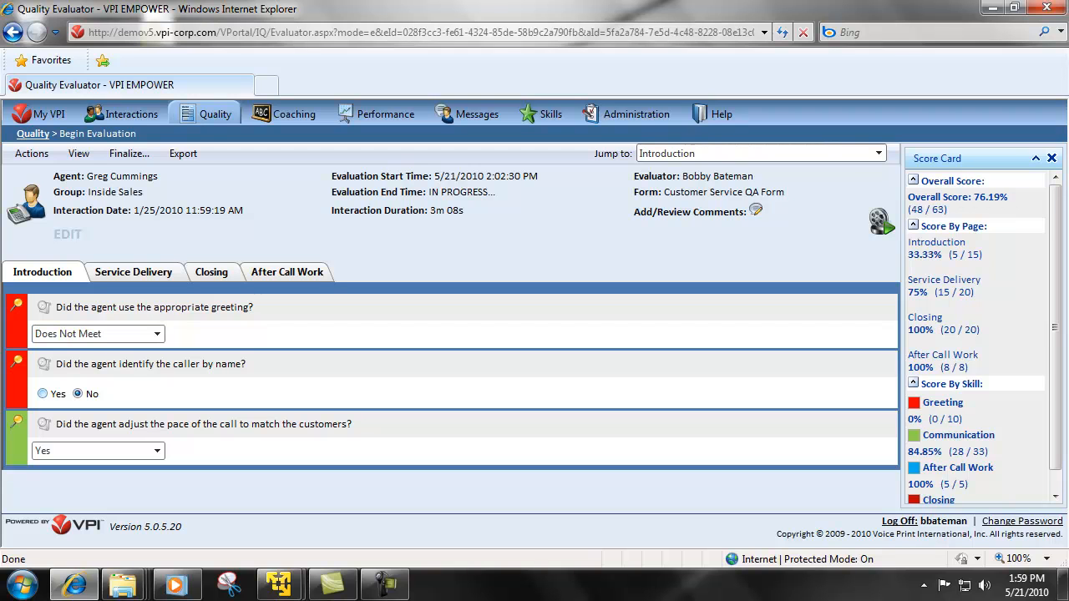
Restore the earlier Introduction answers and mark Yes for updating all appropriate systems
left_click(96, 333)
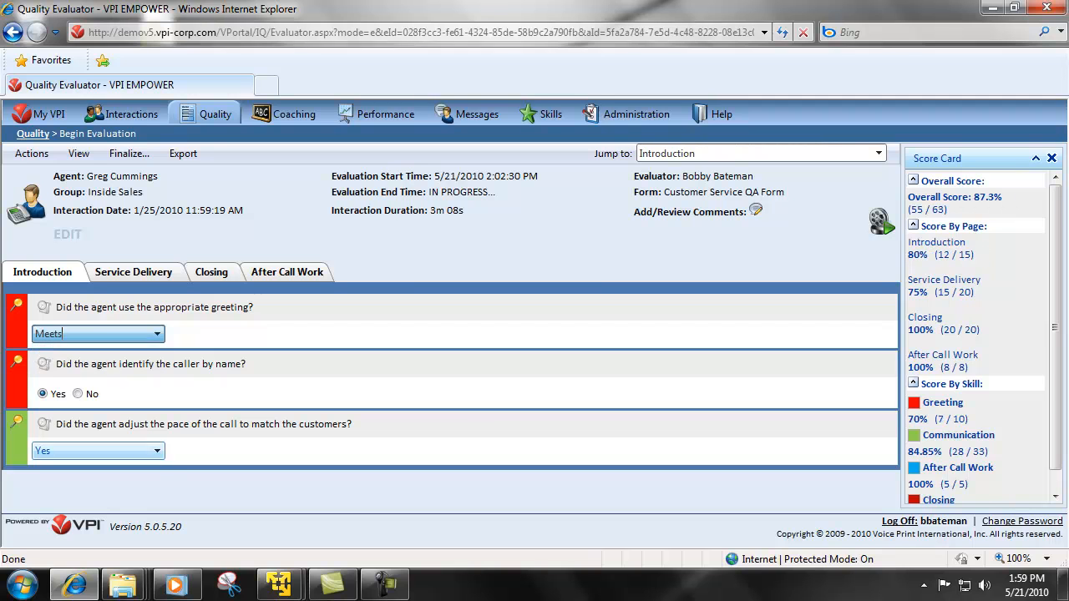
left_click(98, 451)
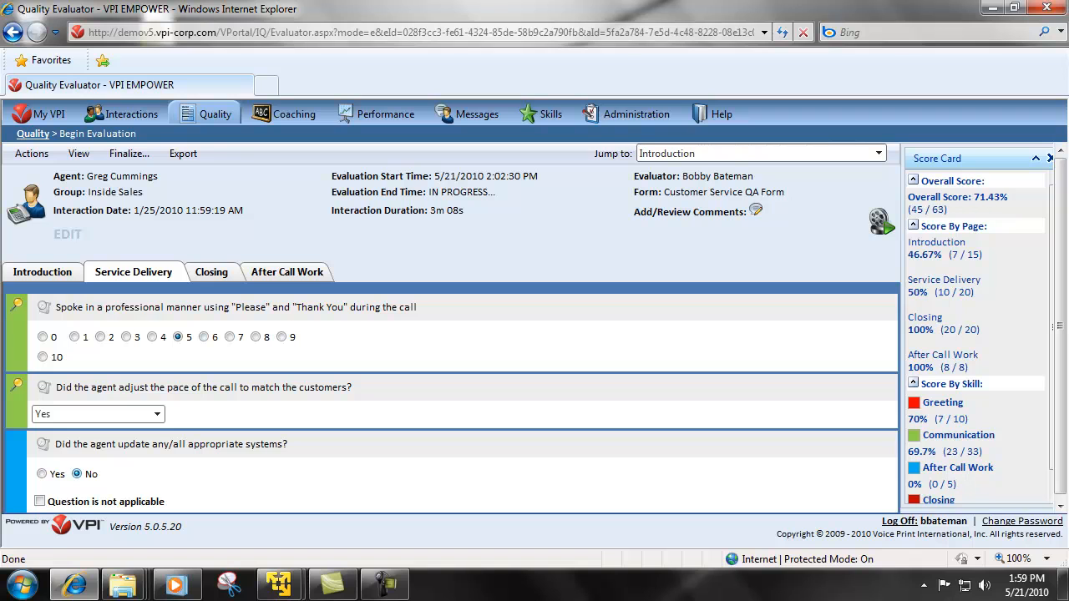
left_click(42, 474)
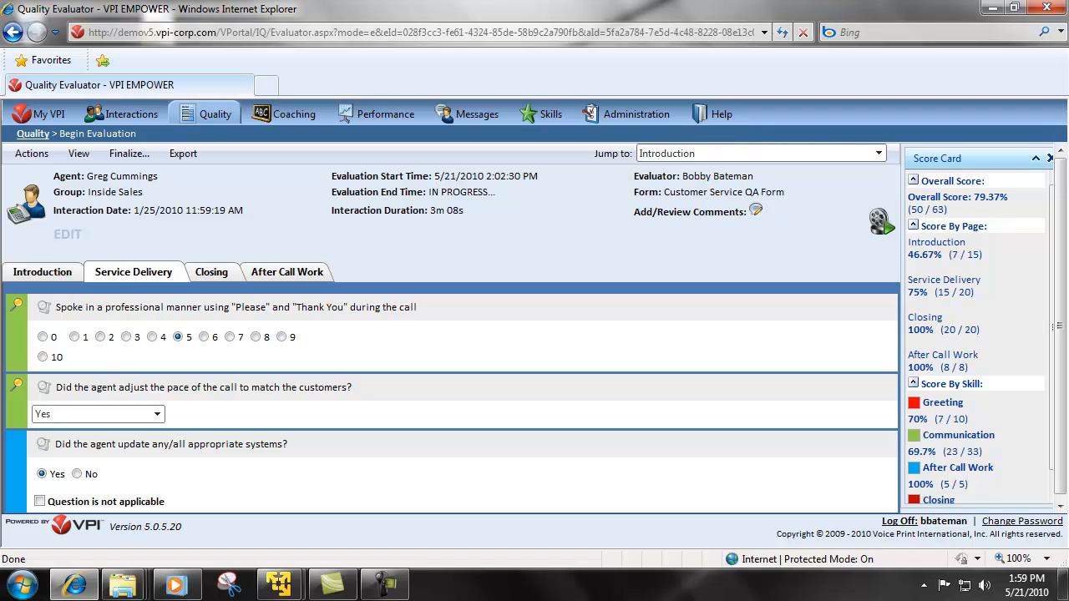
Save the comment 'Finished on 5/24' on the evaluation
left_click(755, 211)
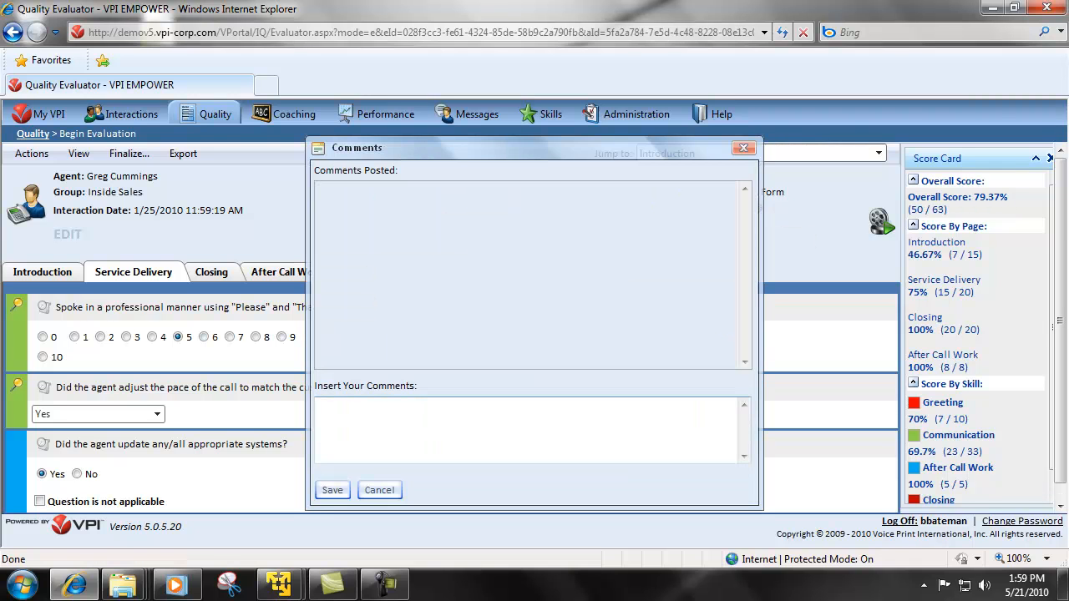
type("Finished on")
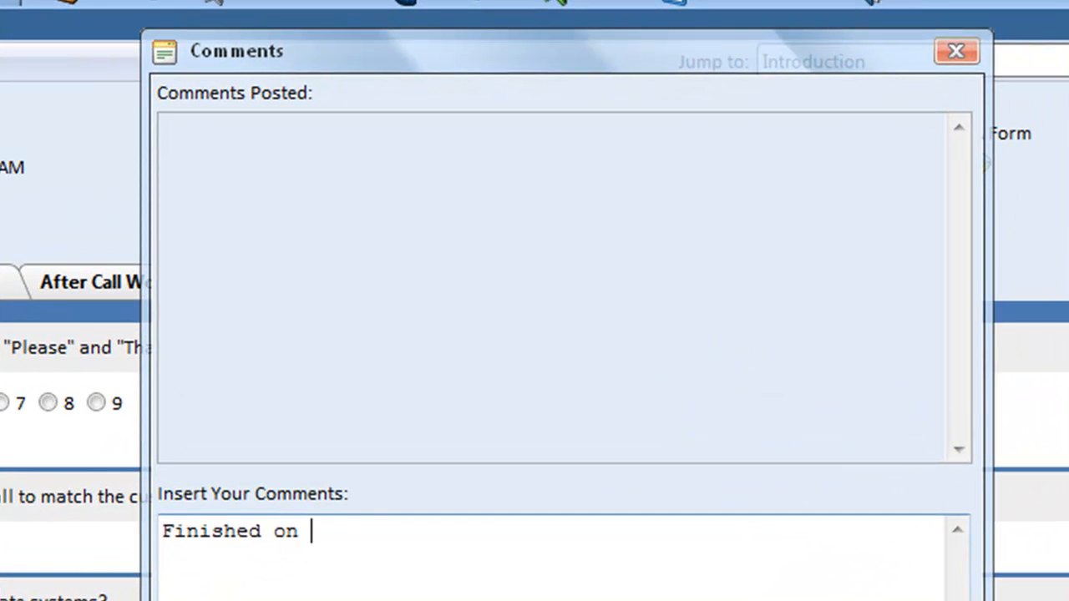
type("5/24")
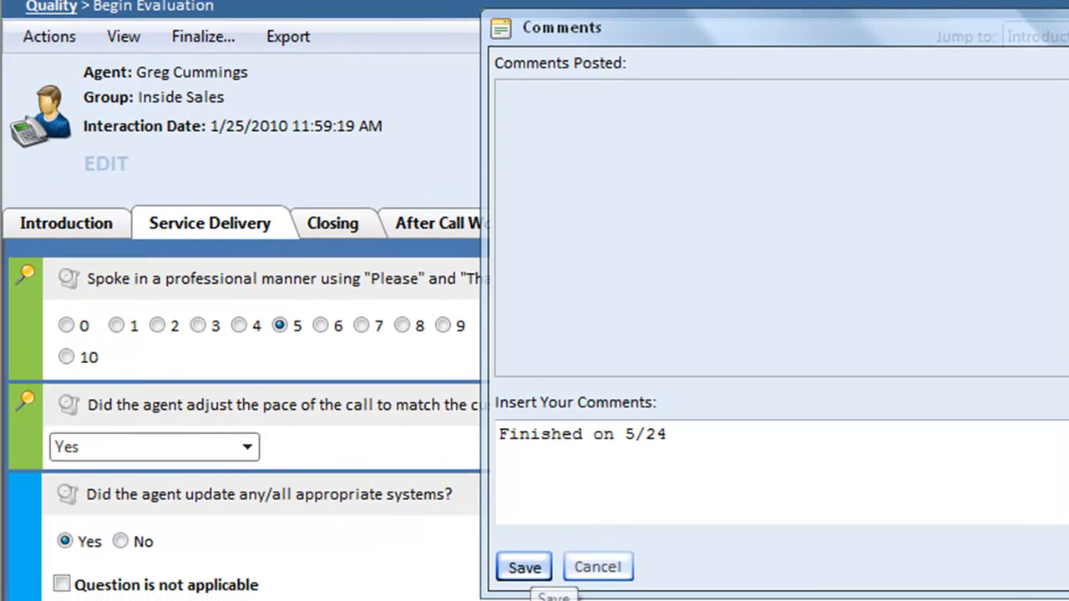
left_click(524, 567)
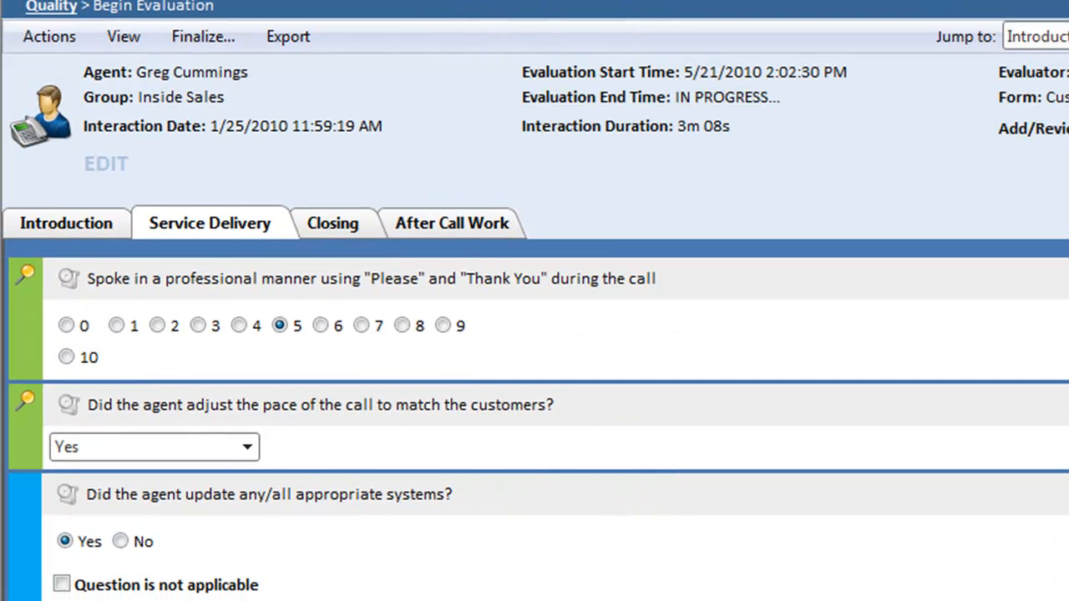
Finalize the evaluation from the Actions menu and confirm locking it
left_click(48, 36)
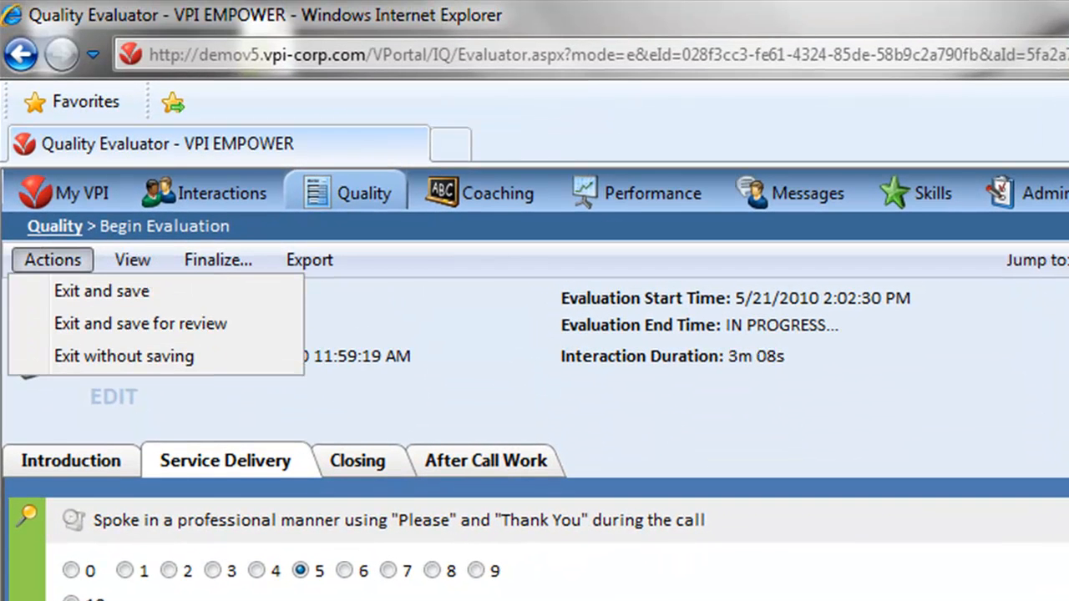
mouse_move(102, 290)
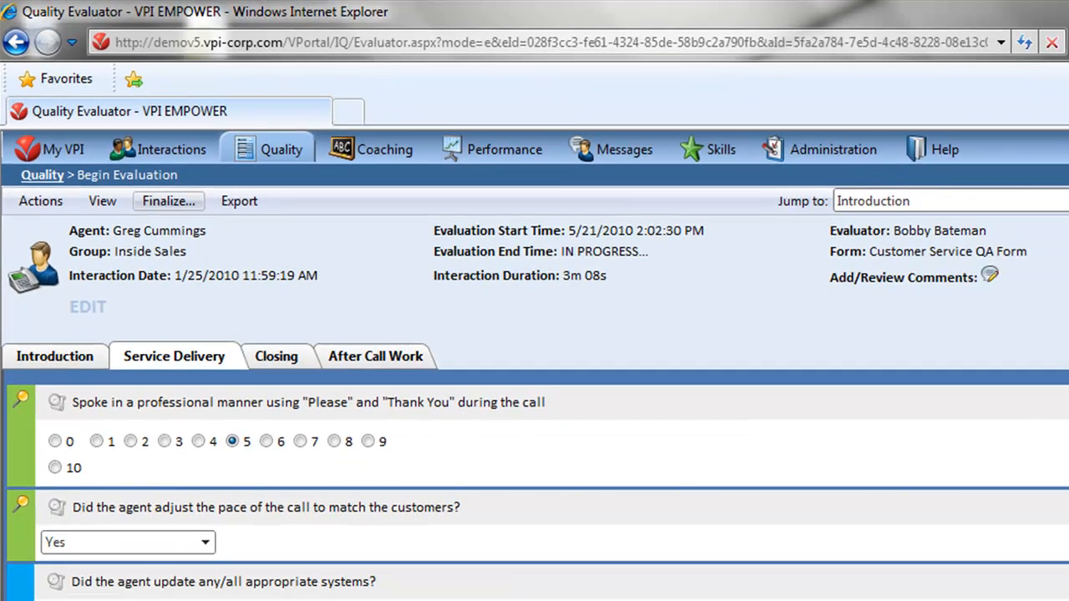
left_click(168, 201)
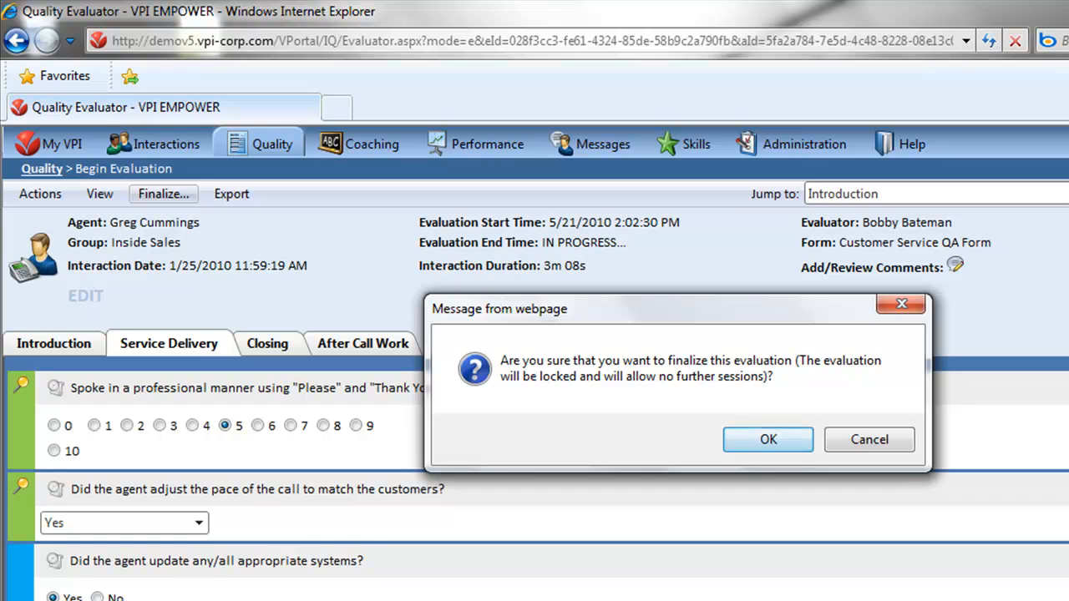
left_click(768, 439)
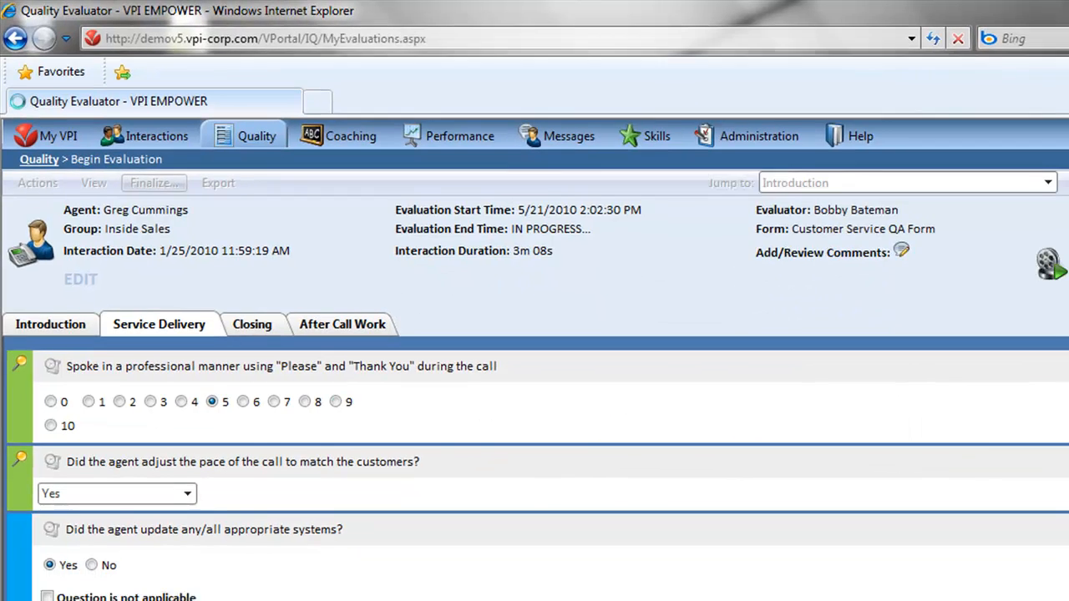